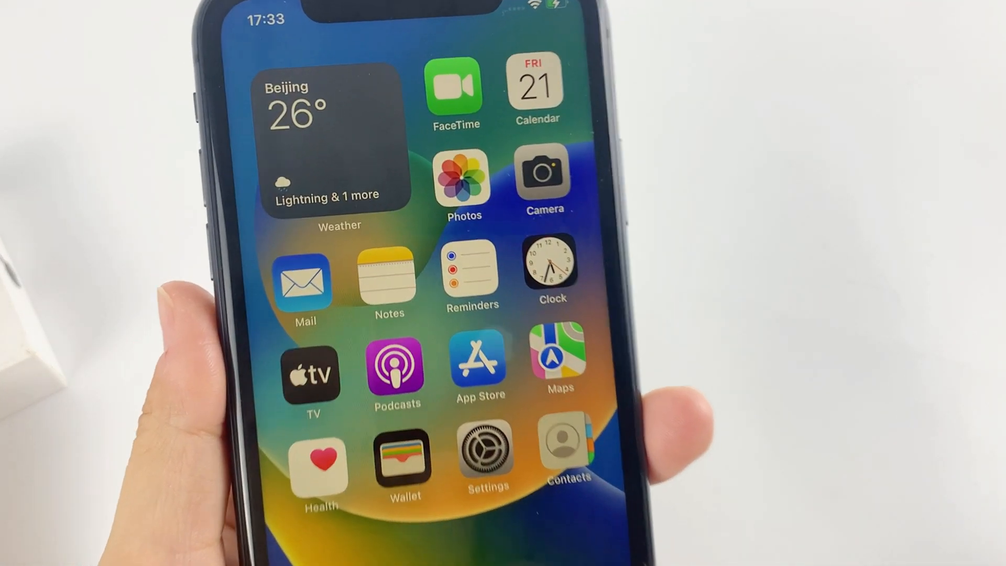
Open Settings, then your Apple ID, iCloud, and iCloud Backup to enable Back Up This iPhone.
left_click(486, 451)
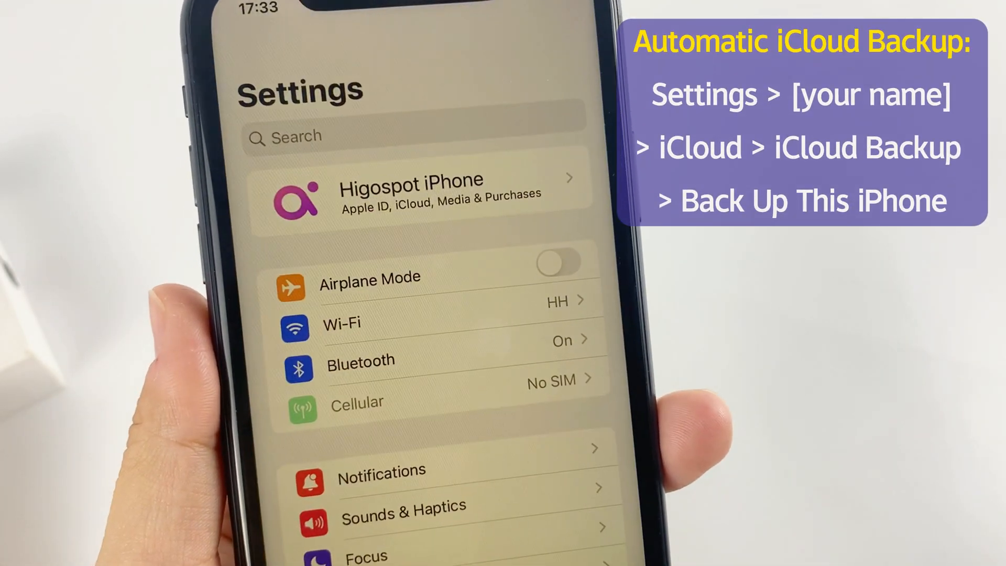
left_click(417, 195)
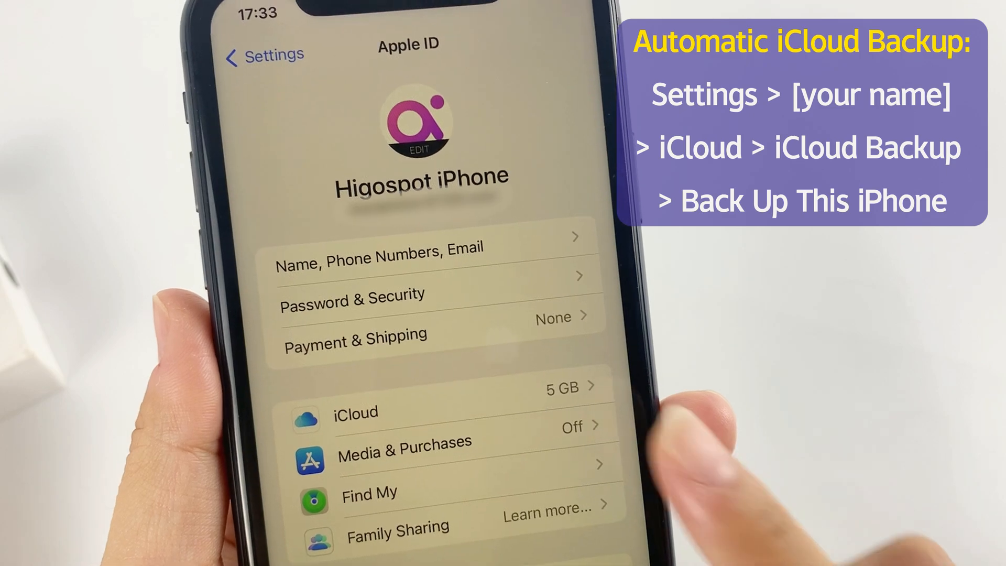
left_click(356, 413)
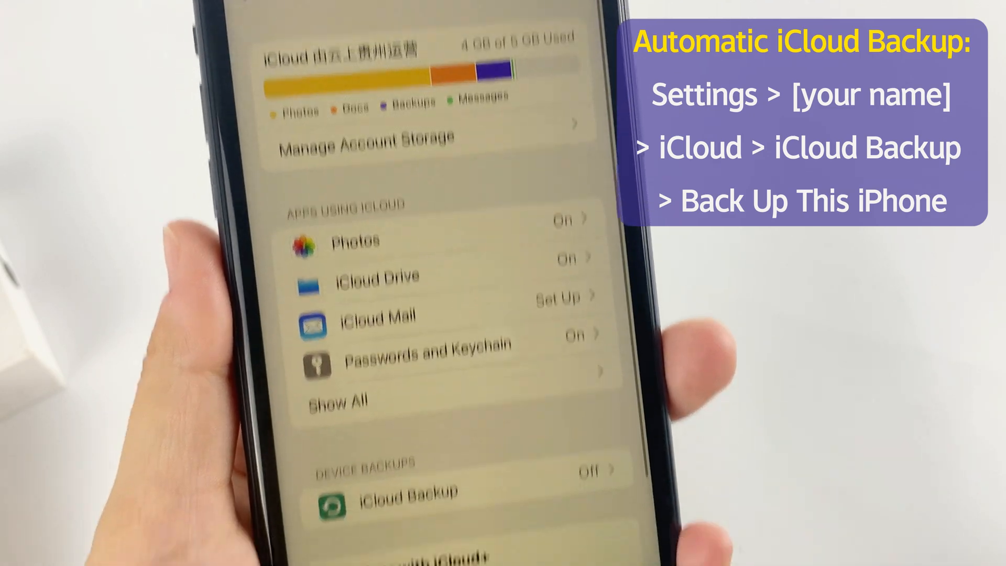
left_click(397, 492)
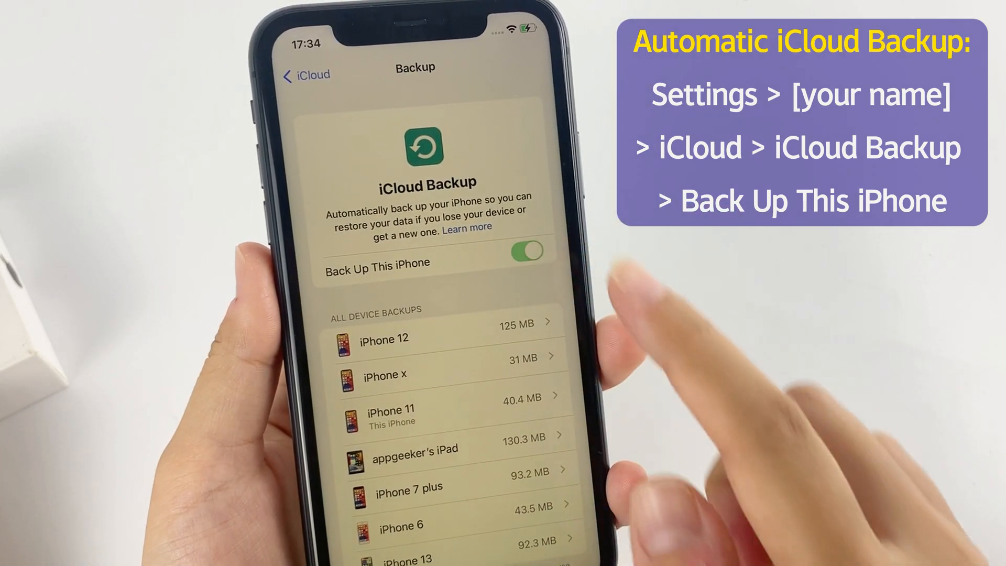
left_click(525, 250)
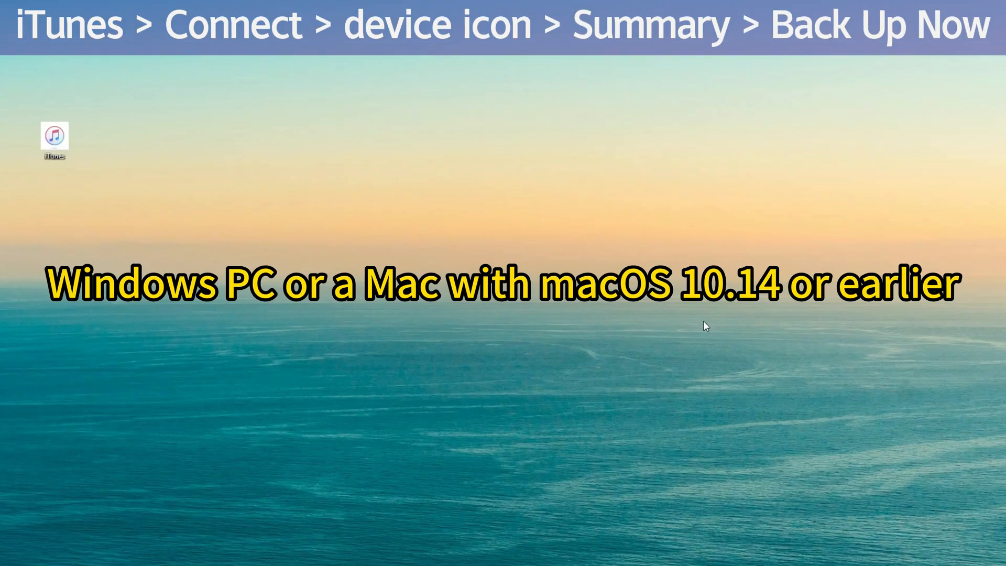
Launch iTunes and run Back Up Now from the iPhone 11 Summary page.
left_click(55, 140)
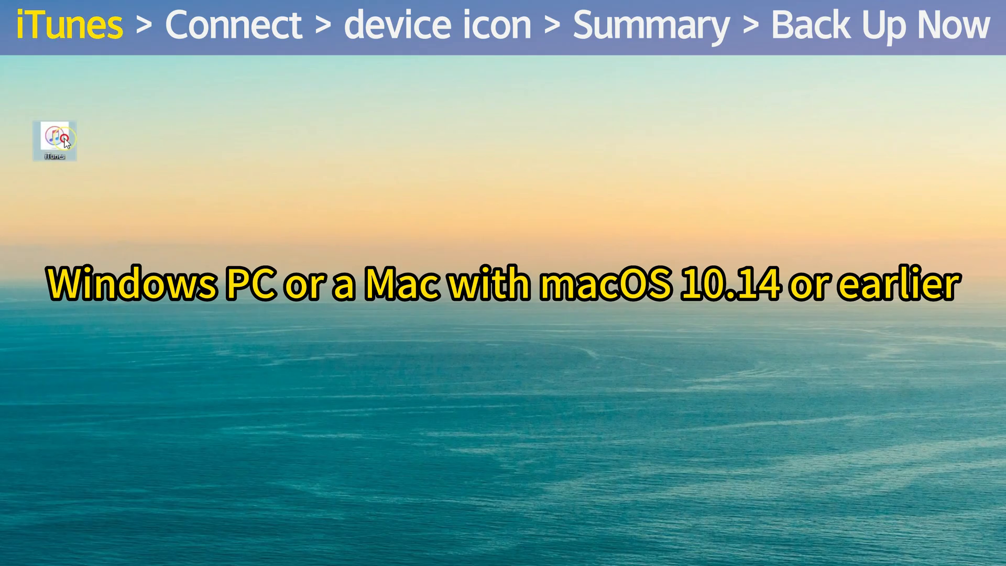
double_click(54, 140)
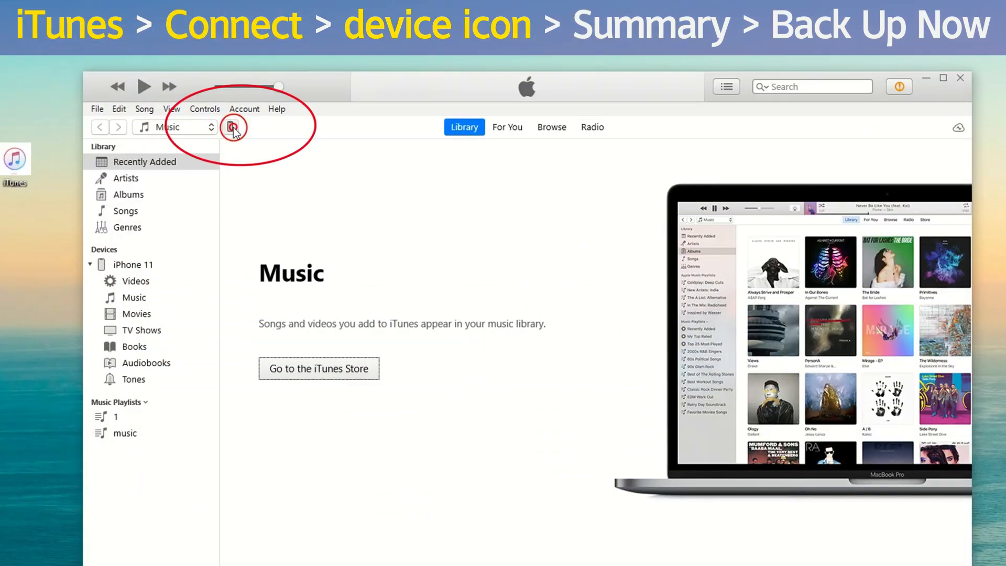
left_click(234, 126)
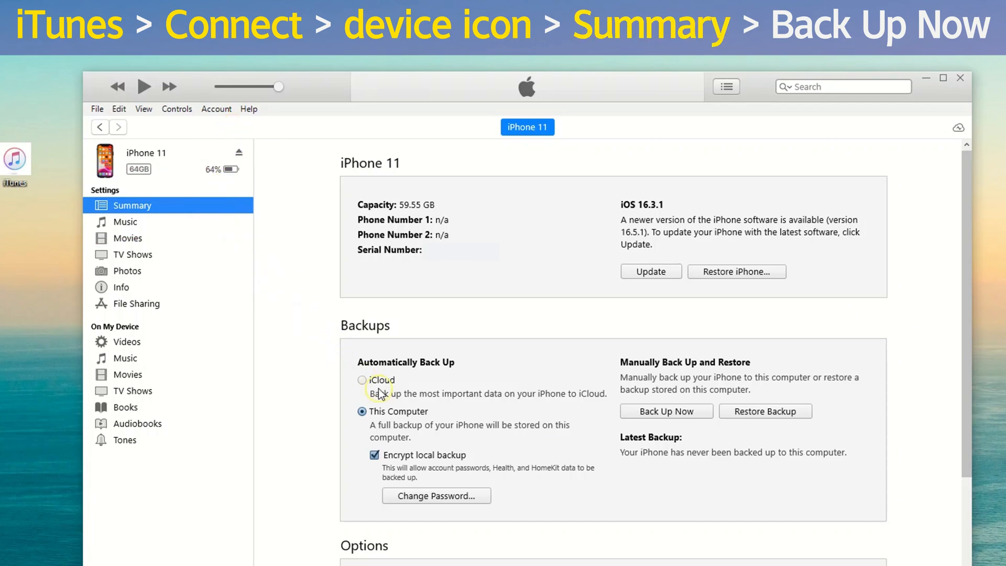
mouse_move(389, 343)
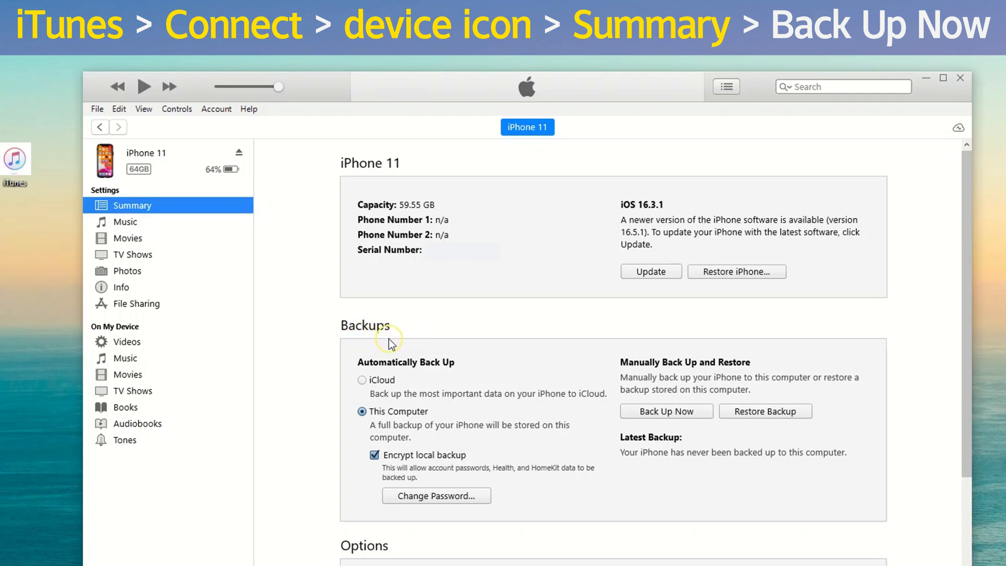
left_click(666, 410)
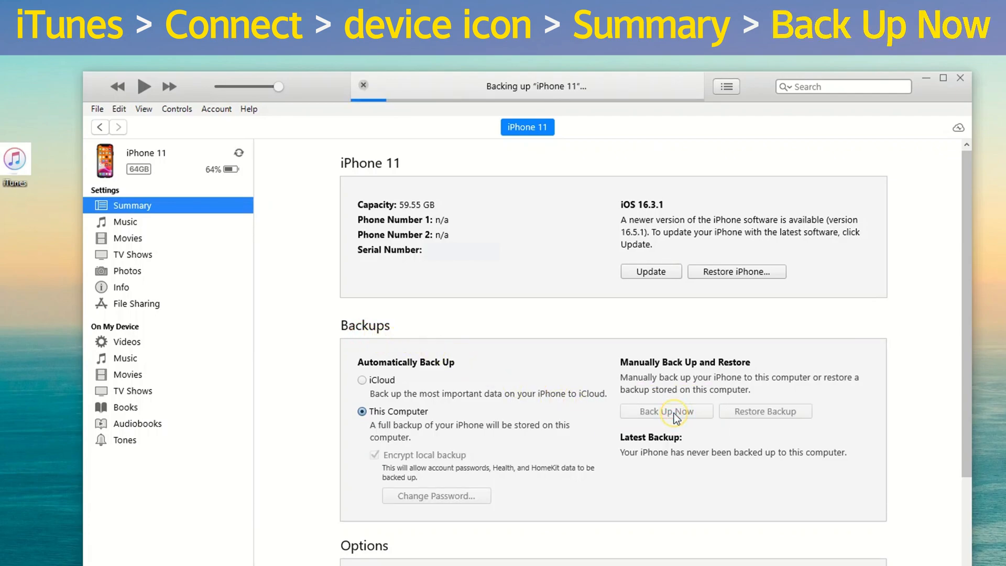
left_click(665, 411)
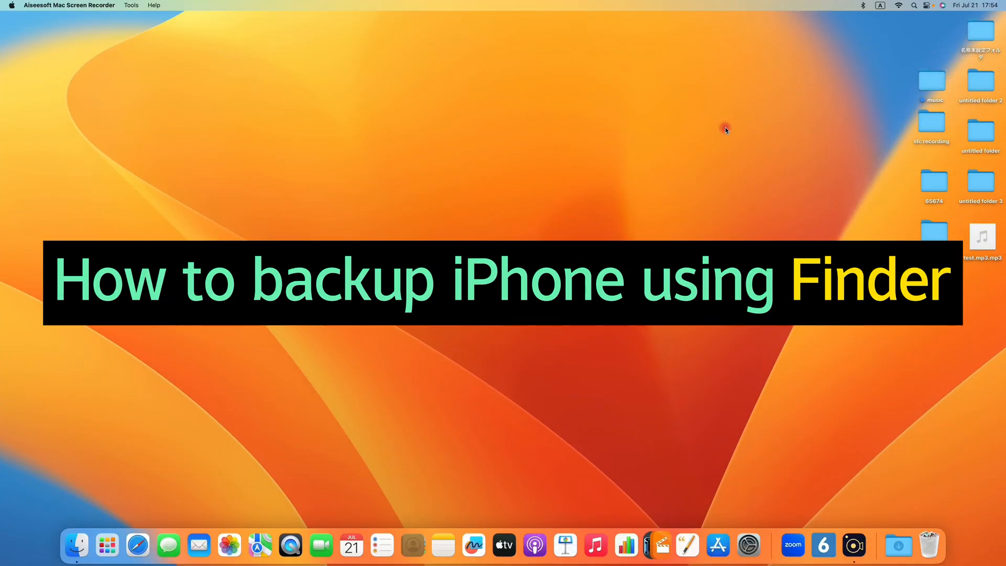
mouse_move(592, 209)
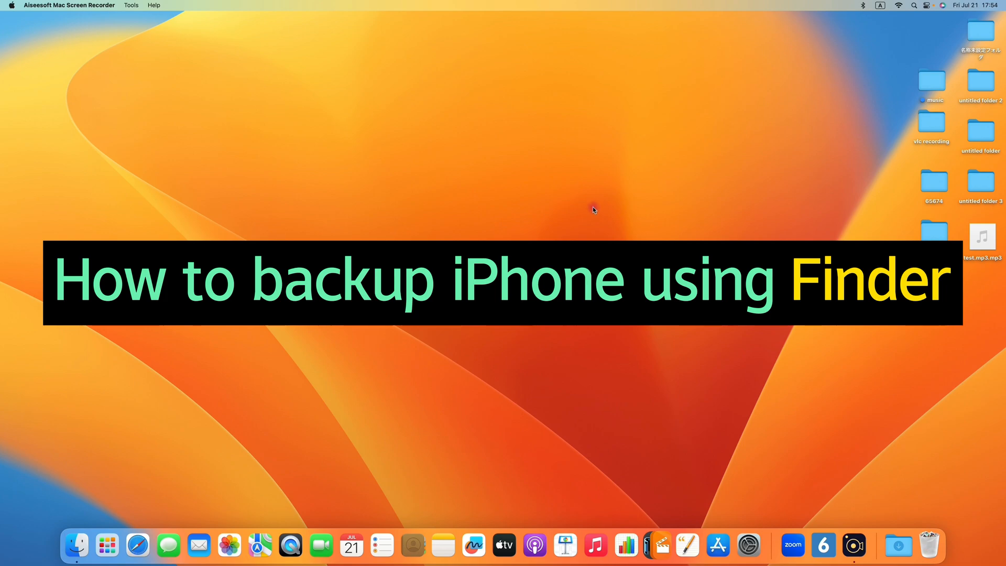
In Finder, select iPhone 11 under Locations and show its General backup options.
left_click(77, 546)
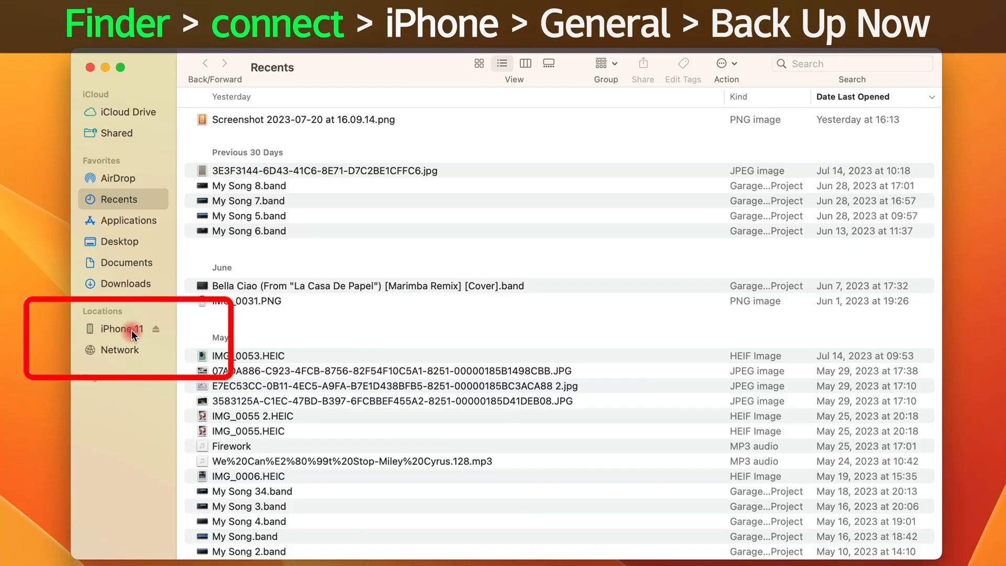
left_click(122, 328)
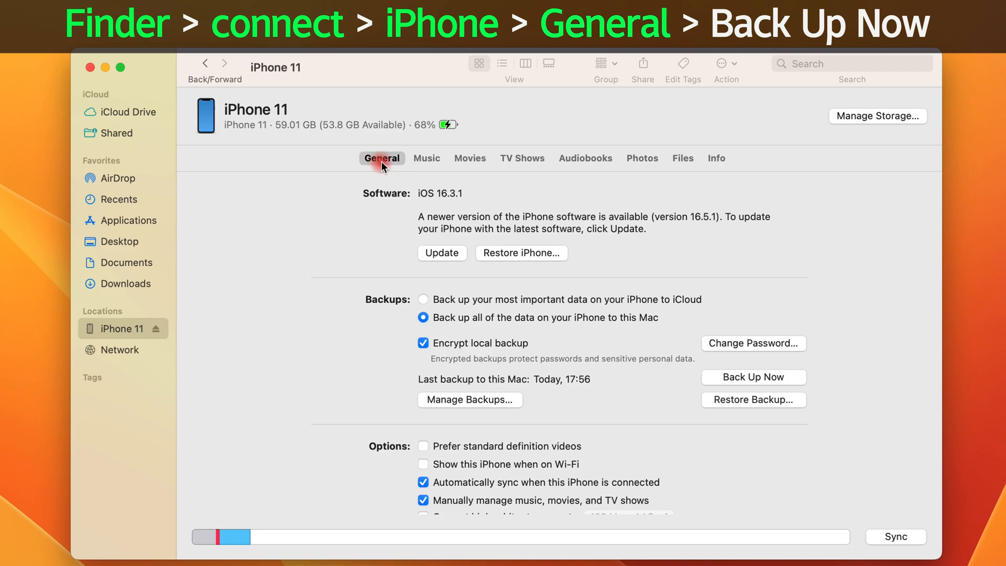
left_click(753, 377)
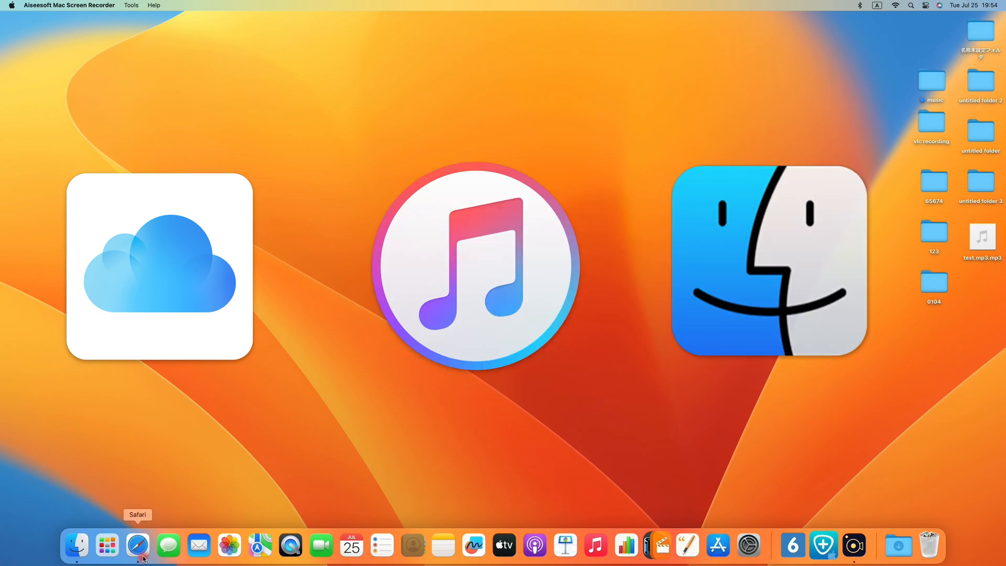
Read the appgeeker page's Backup, Preview, Restore and supported files sections in Safari.
left_click(137, 545)
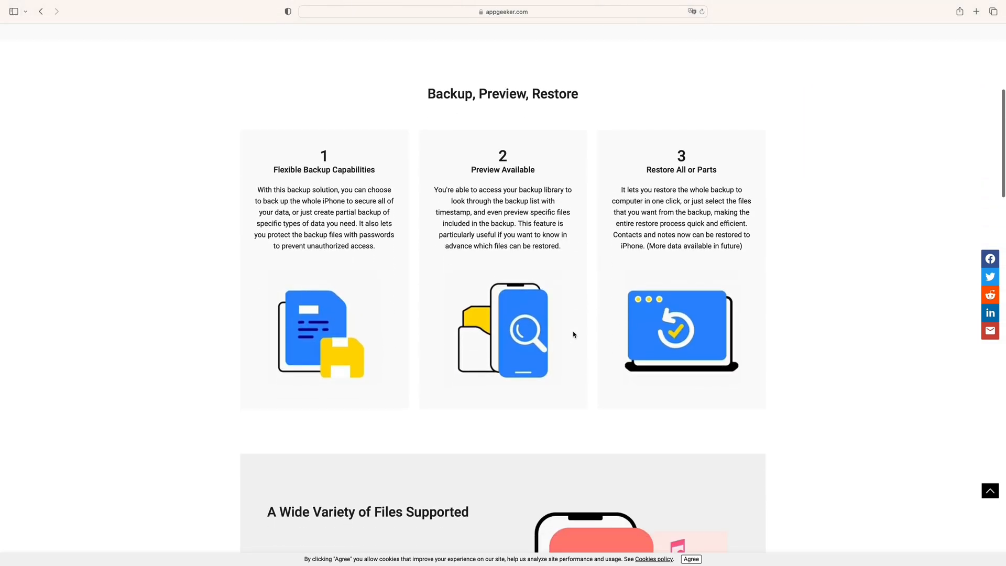
scroll("down", 3)
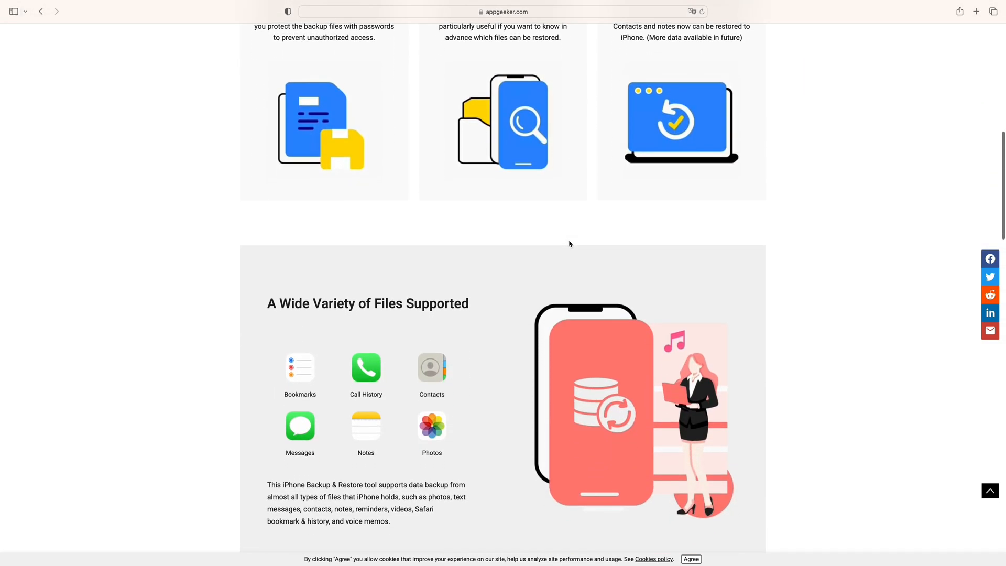
scroll("down", 3)
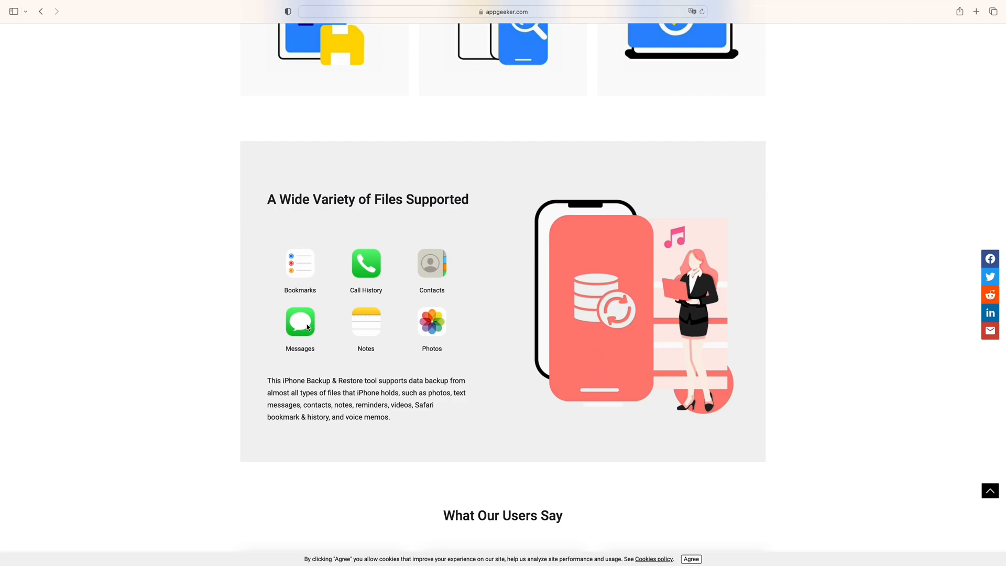
mouse_move(431, 271)
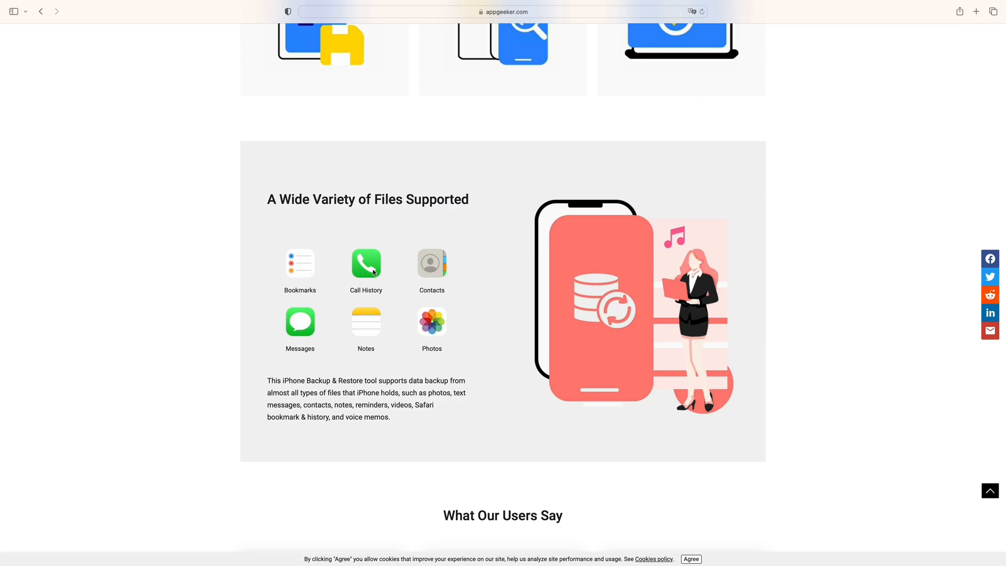
mouse_move(397, 334)
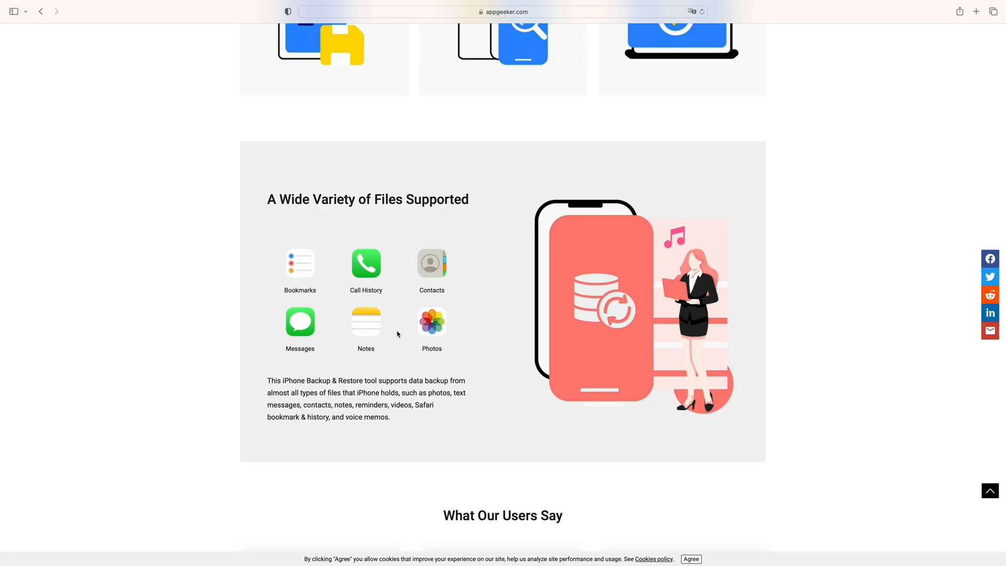
scroll("down", 3)
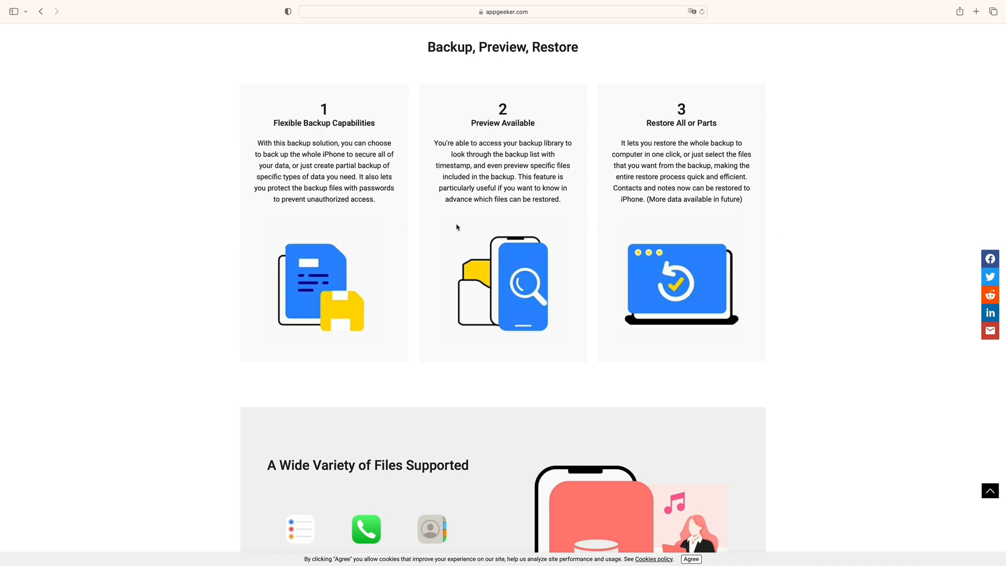
mouse_move(340, 231)
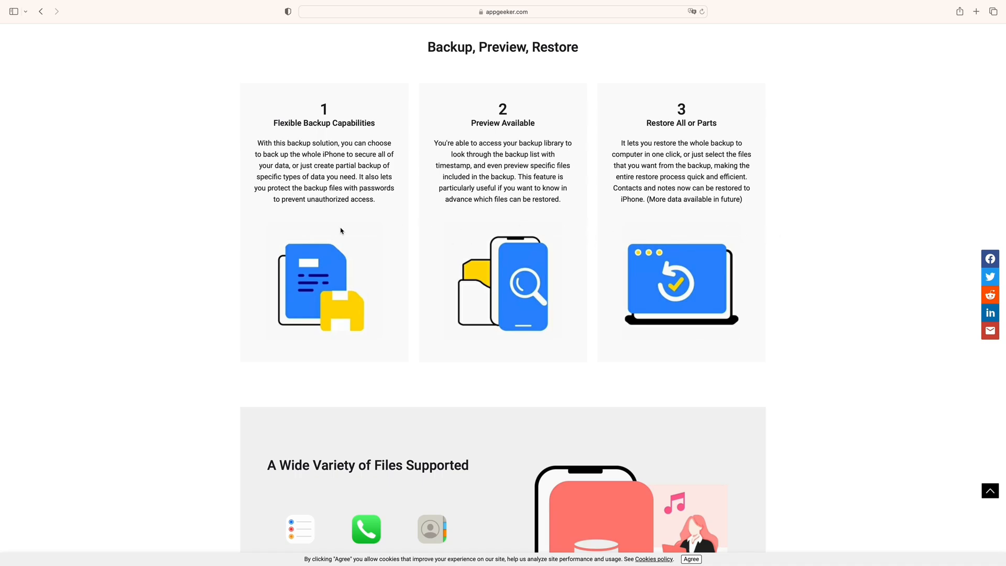
scroll("down", 3)
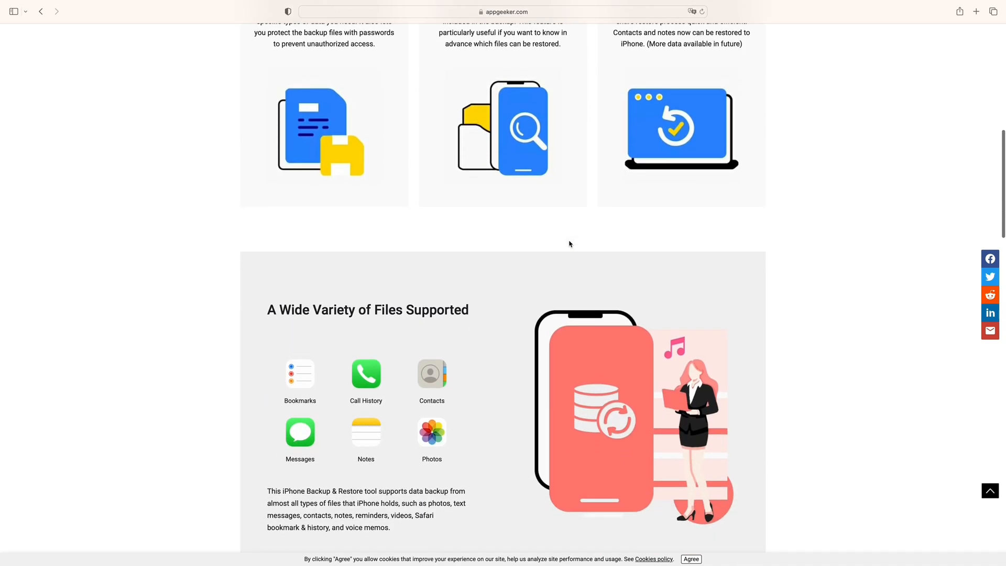
scroll("up", 3)
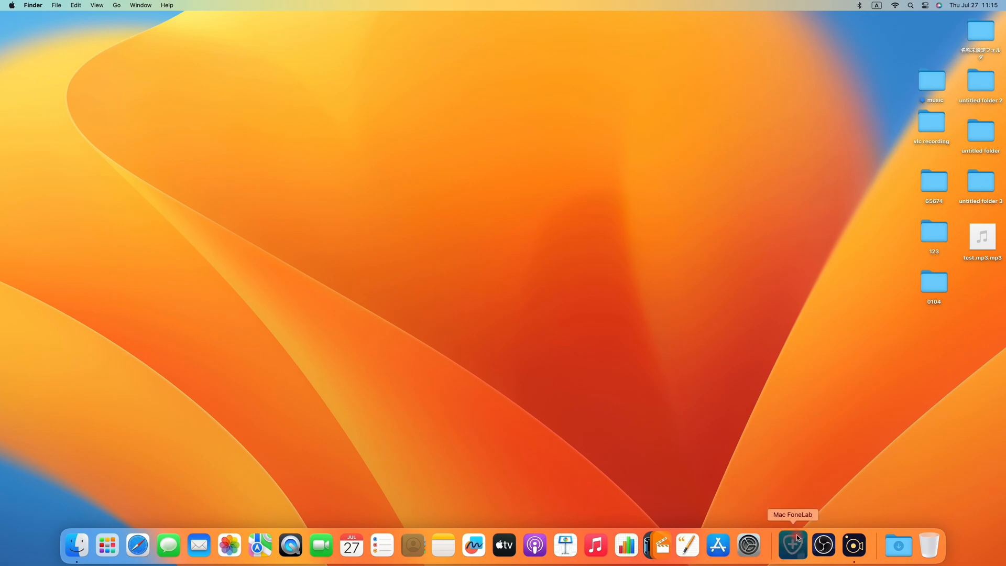
Launch Mac FoneLab and choose iOS Data Backup & Restore, then iOS Data Backup.
left_click(792, 544)
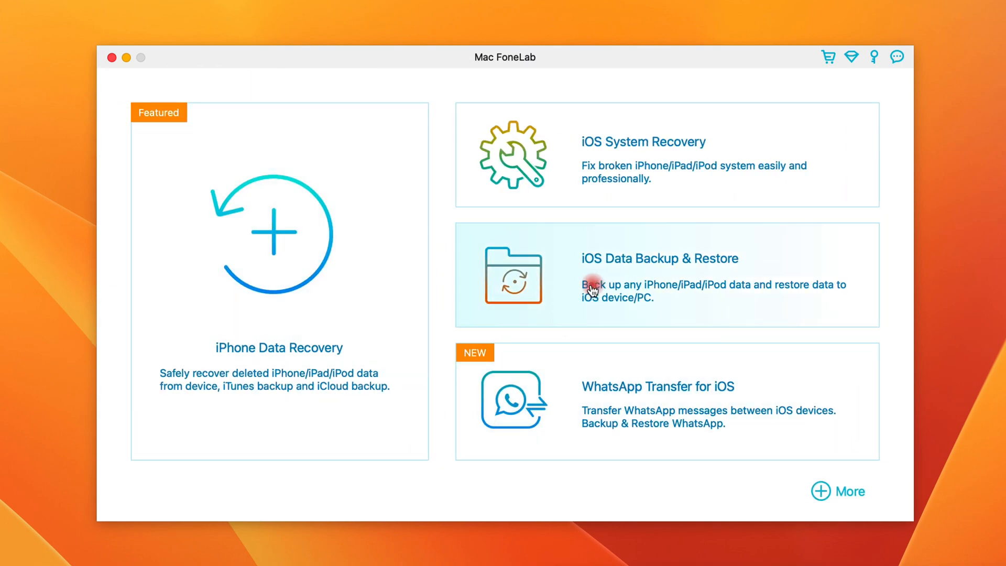
left_click(660, 258)
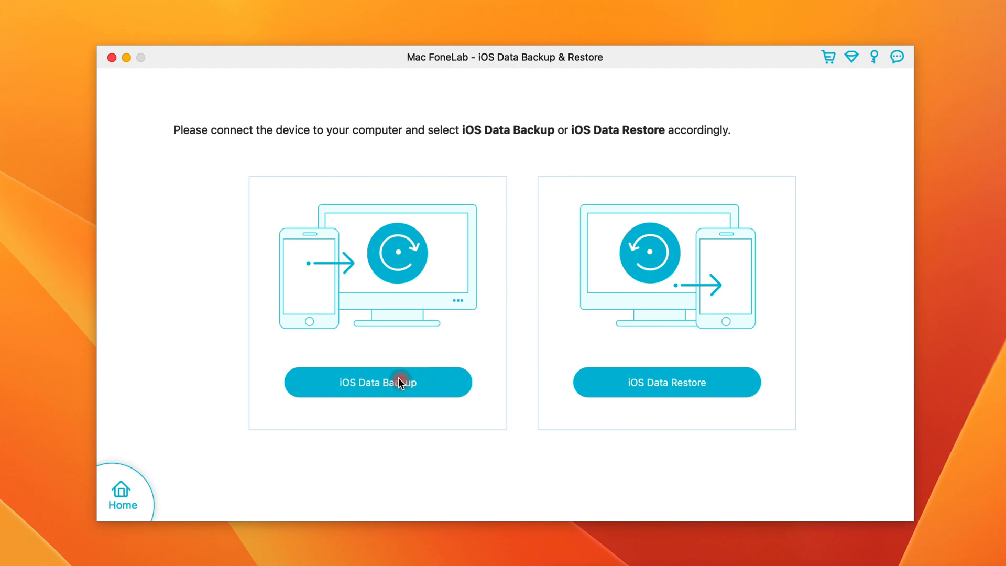
left_click(377, 382)
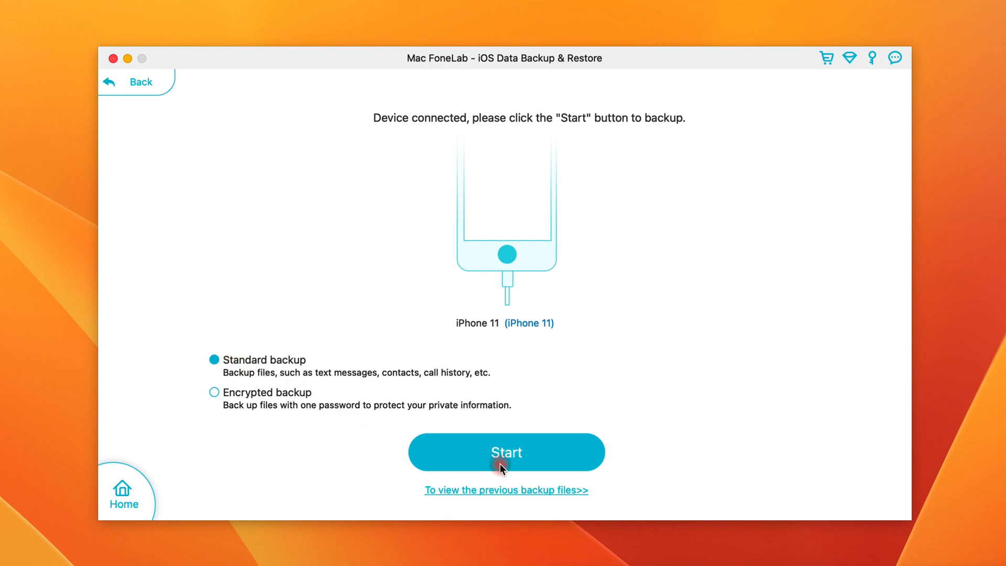
Start a standard backup with Select All data types ticked, then run it.
left_click(506, 452)
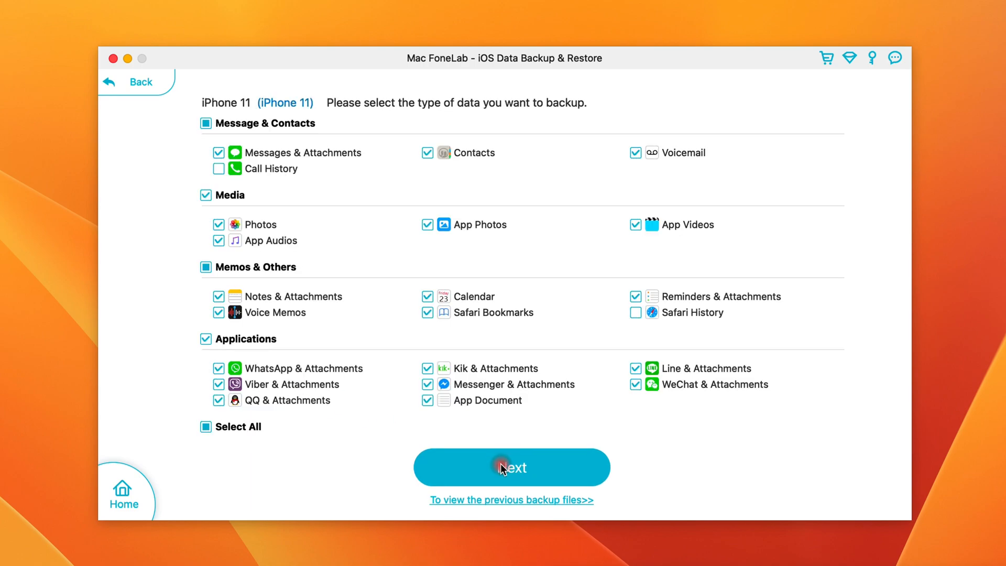
mouse_move(189, 167)
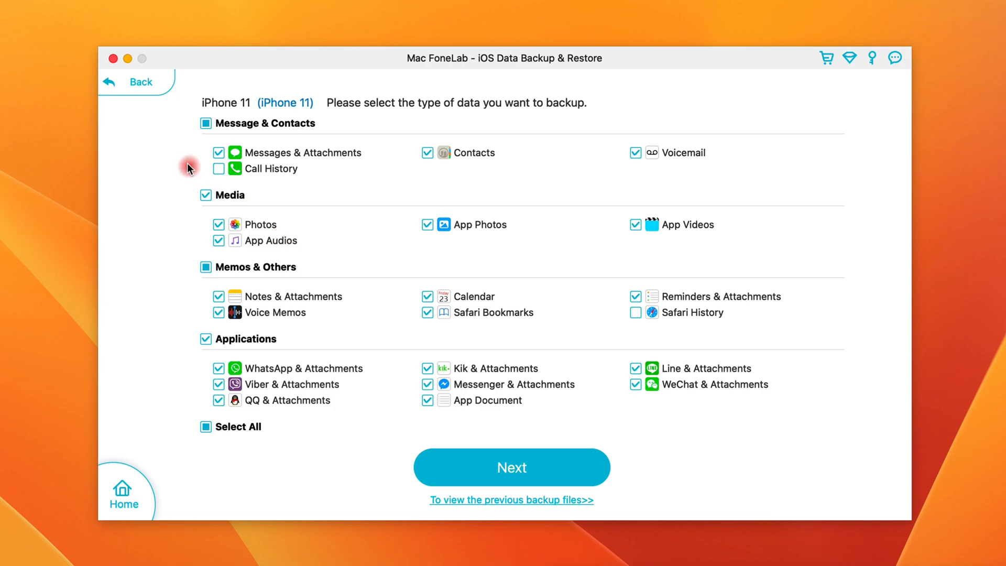
mouse_move(379, 258)
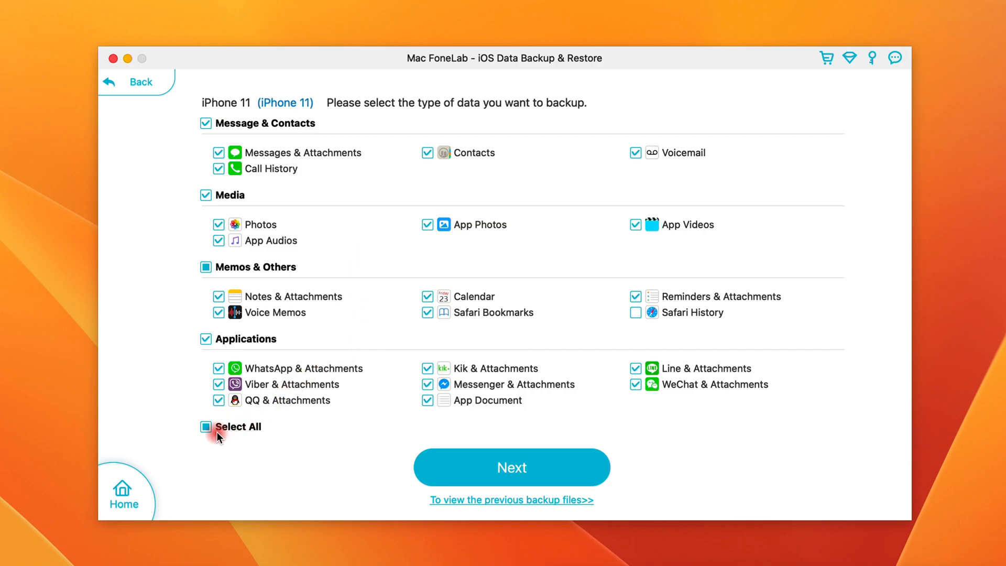
left_click(206, 426)
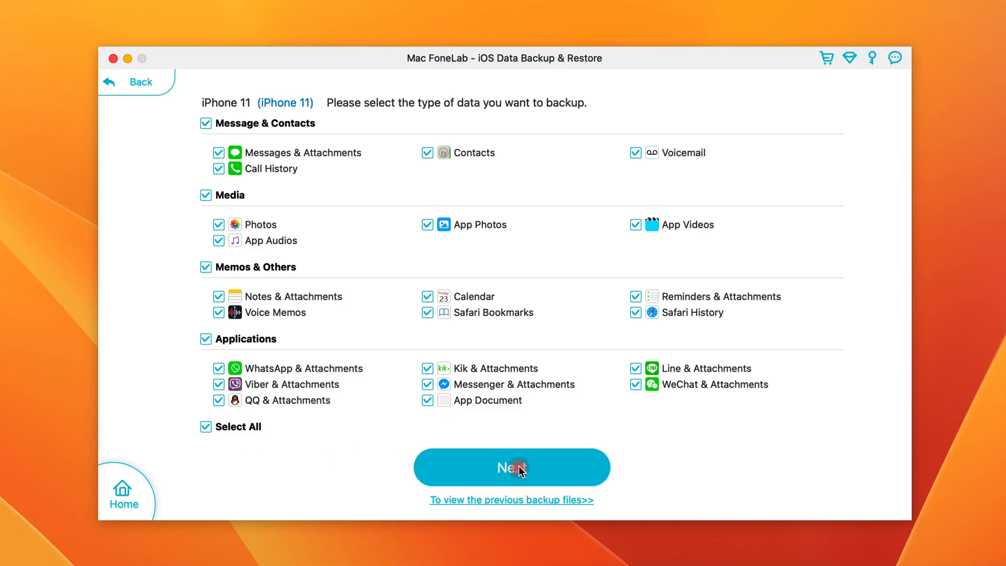
left_click(511, 466)
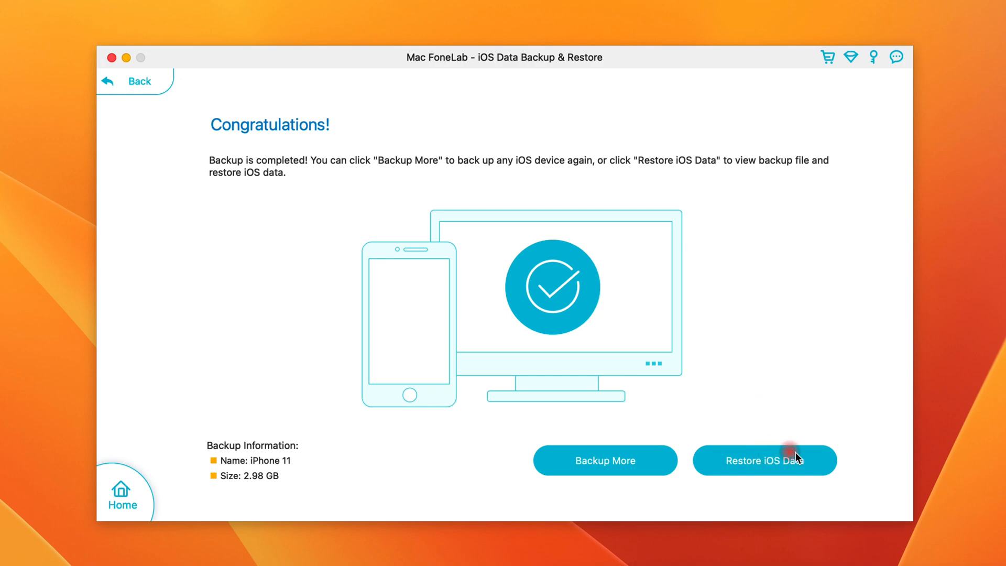
Go to Restore iOS Data and view the 2.98 GB iPhone 11 backup.
left_click(764, 460)
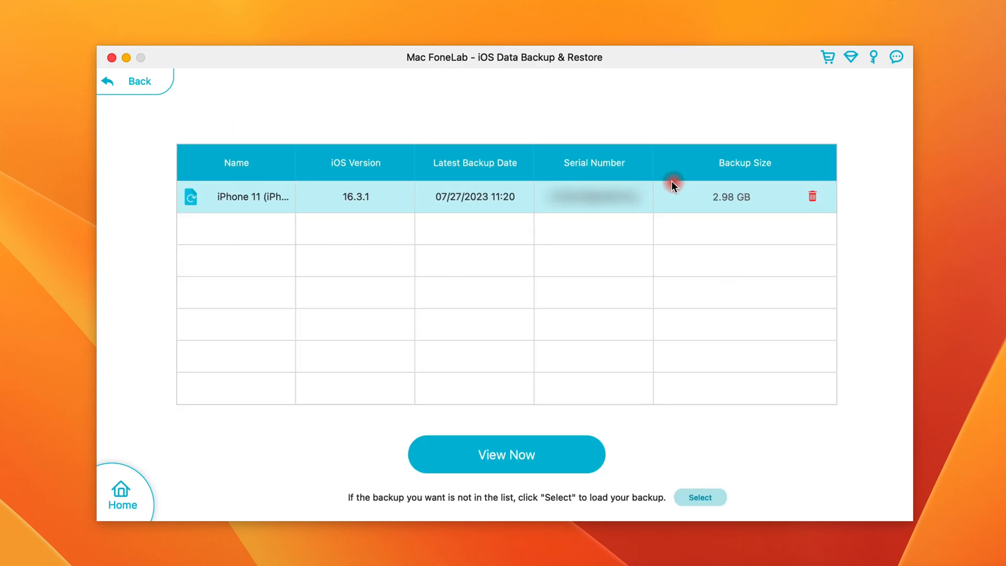
mouse_move(537, 394)
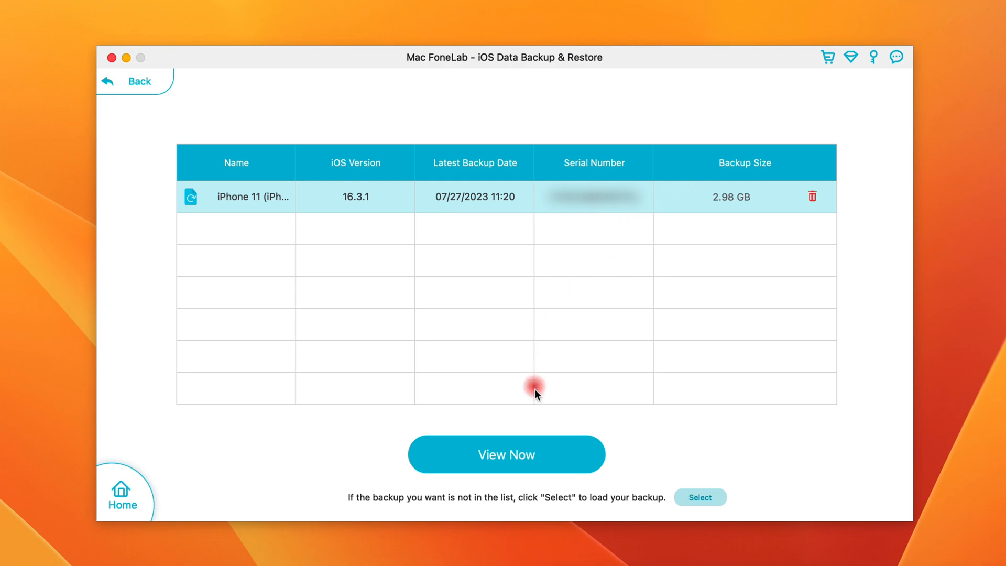
left_click(506, 455)
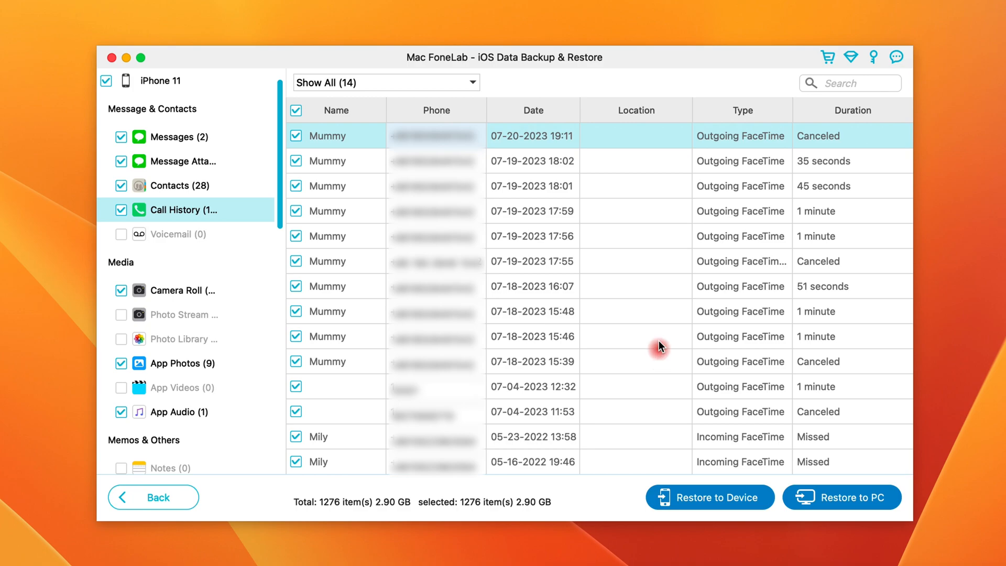
mouse_move(562, 355)
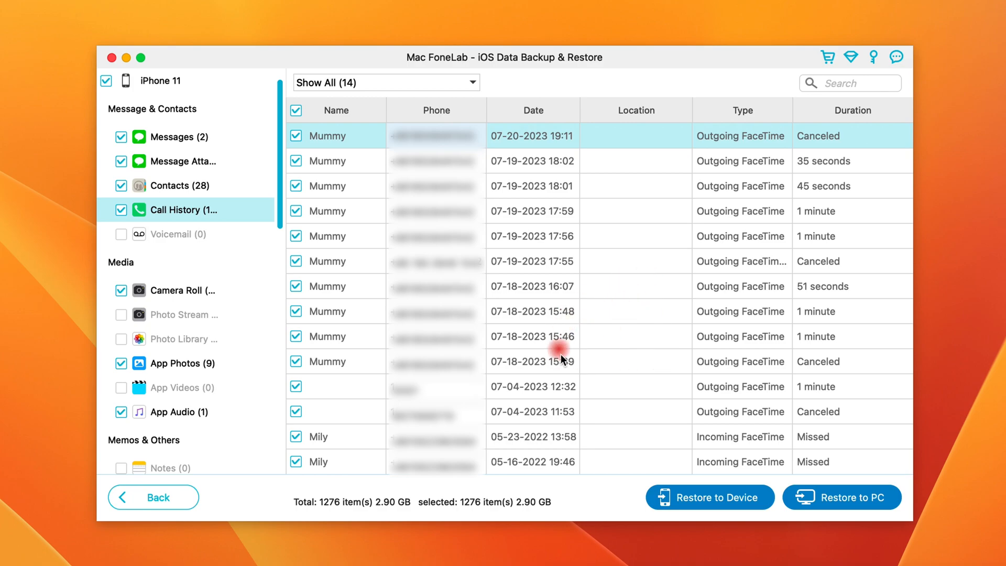
mouse_move(638, 339)
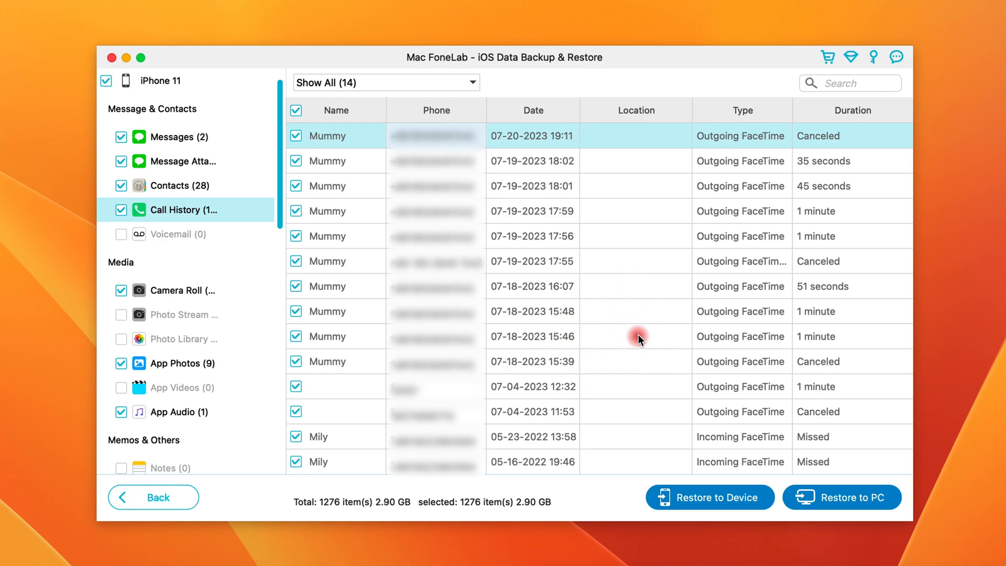
mouse_move(213, 157)
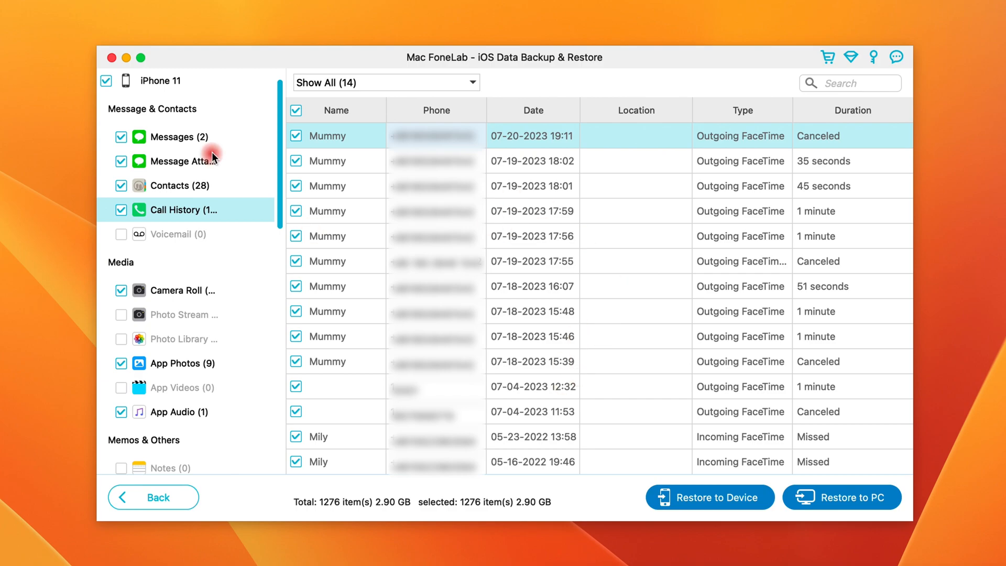
View Message Attachments, Call History, Camera Roll and App Photos in the backup preview.
left_click(183, 161)
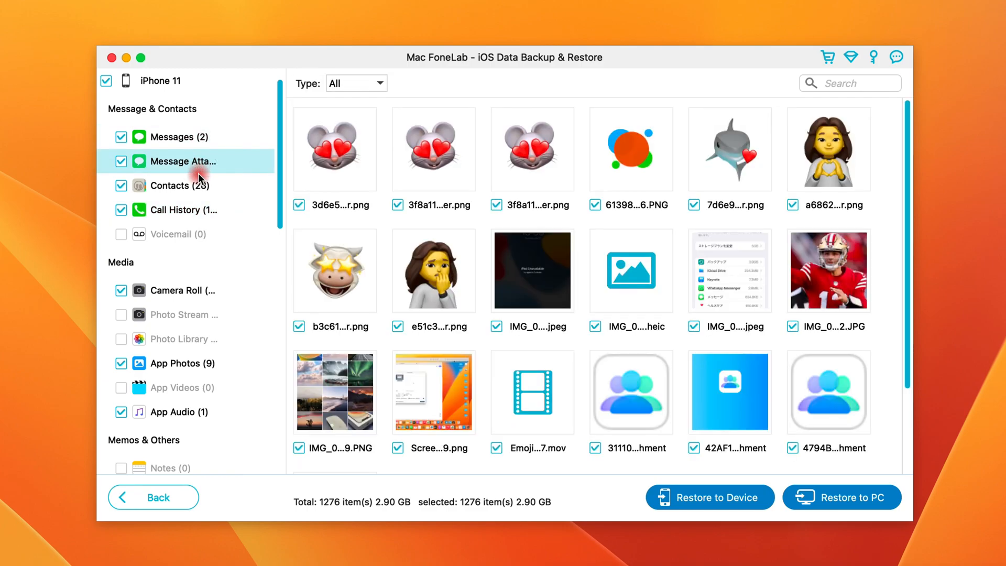
left_click(184, 209)
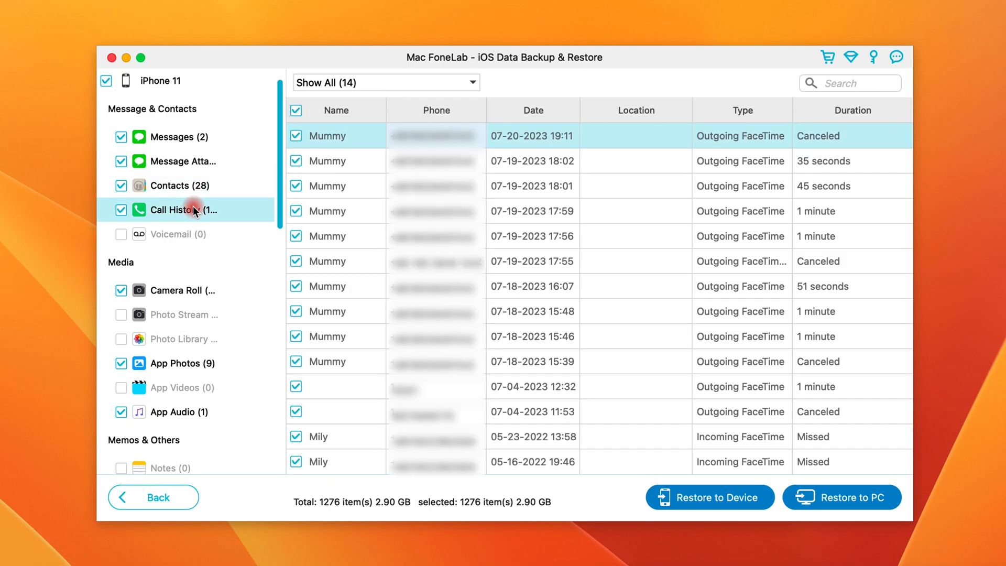
left_click(181, 289)
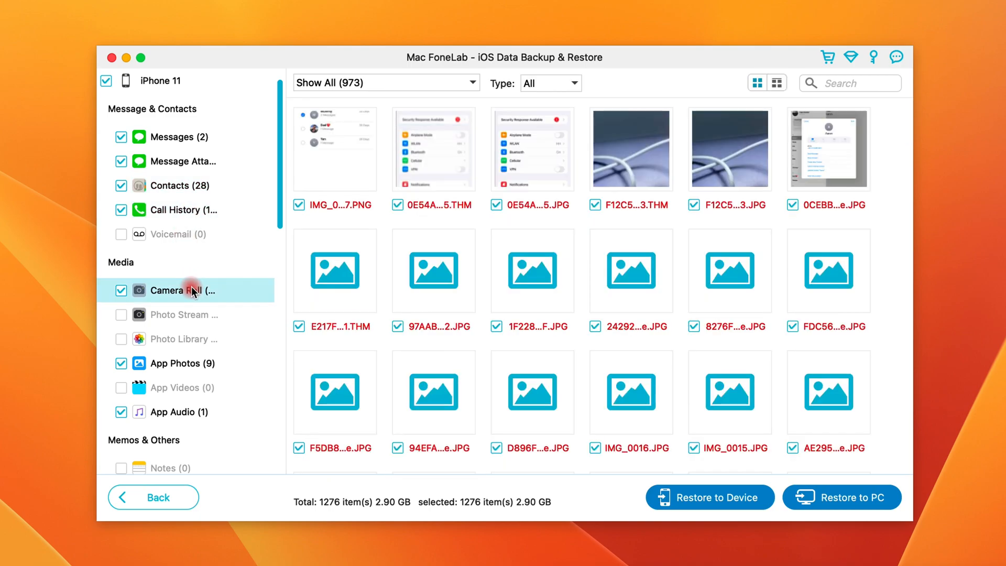
left_click(182, 363)
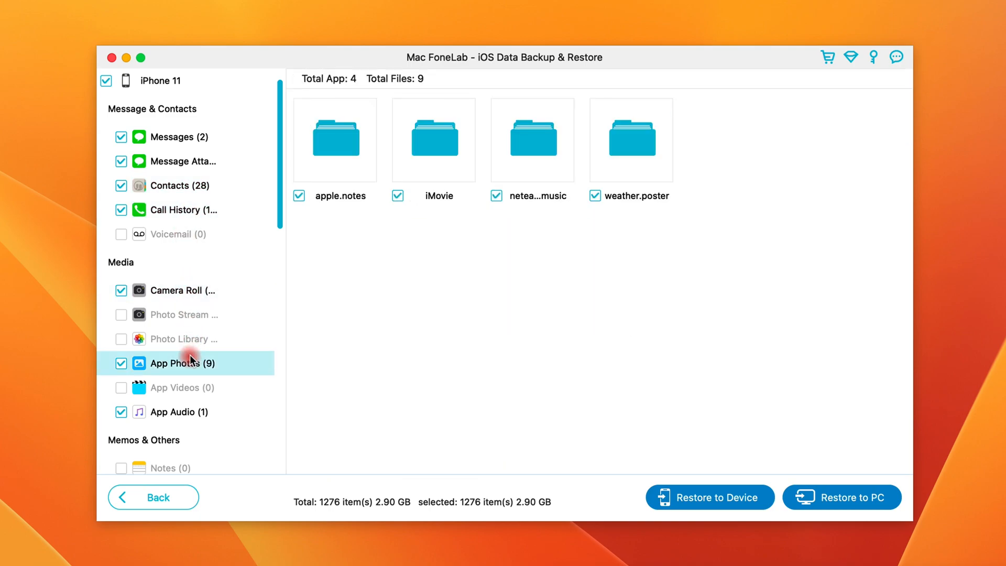